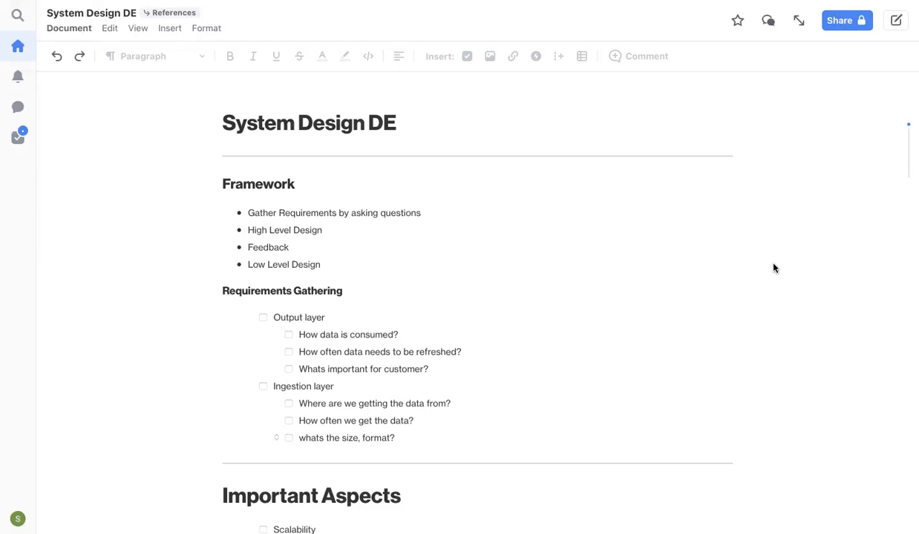
pyautogui.moveTo(475, 221)
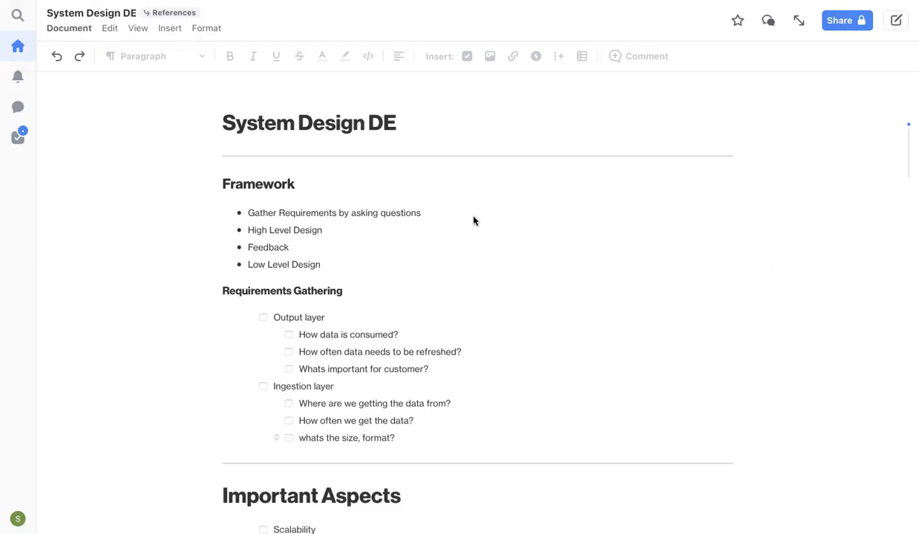
pyautogui.moveTo(255, 191)
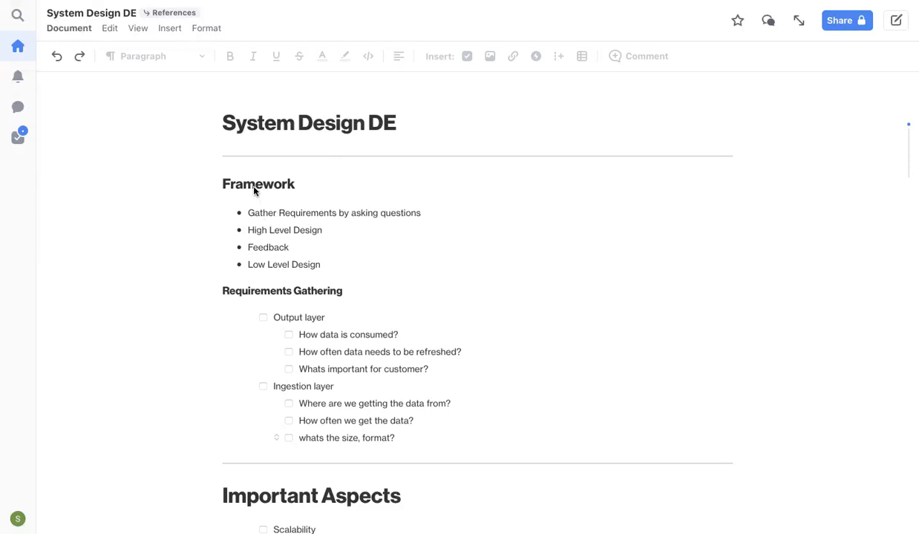
# - Scroll down through the System Design DE document, double-clicking and selecting text along the way
pyautogui.click(259, 184)
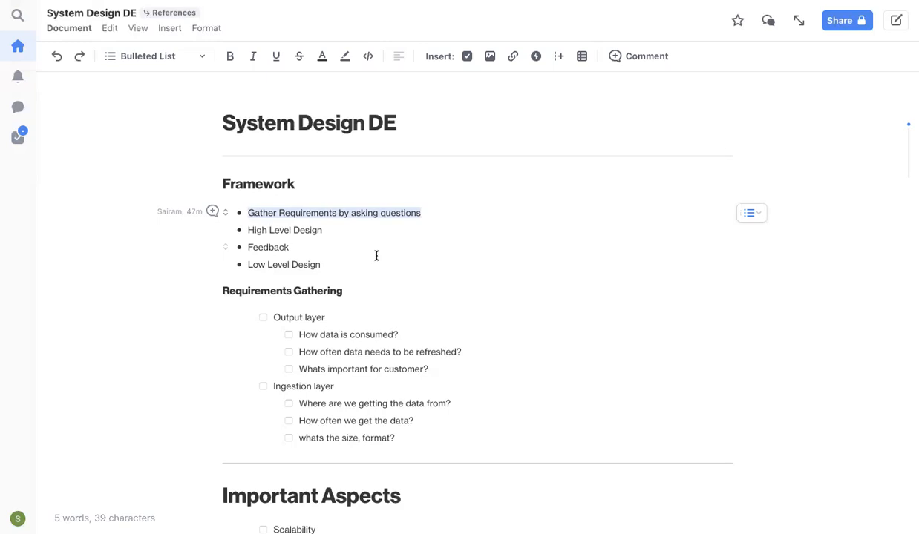
pyautogui.moveTo(332, 230)
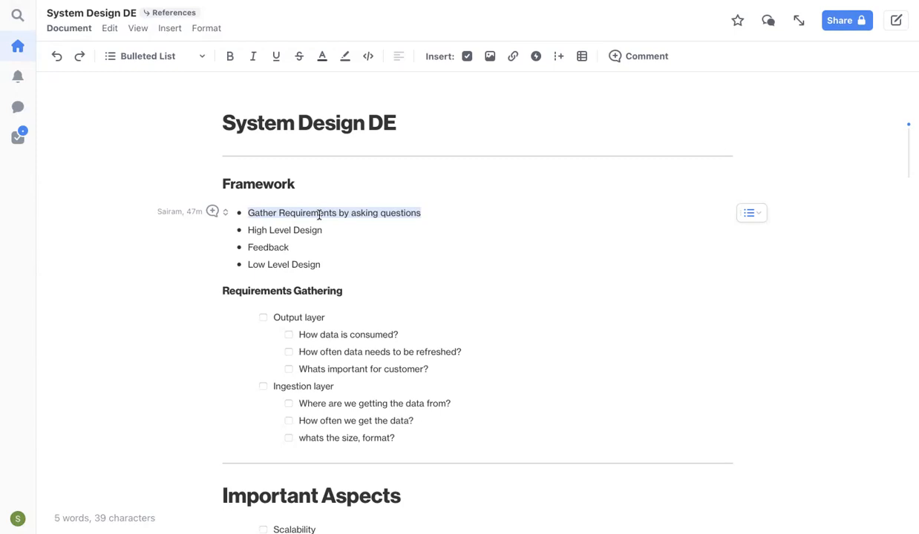
pyautogui.moveTo(355, 235)
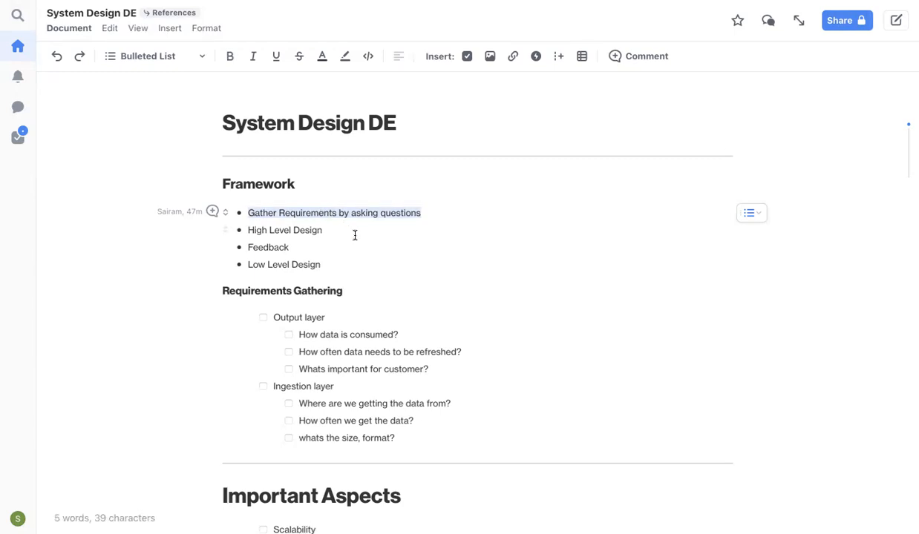
pyautogui.moveTo(349, 228)
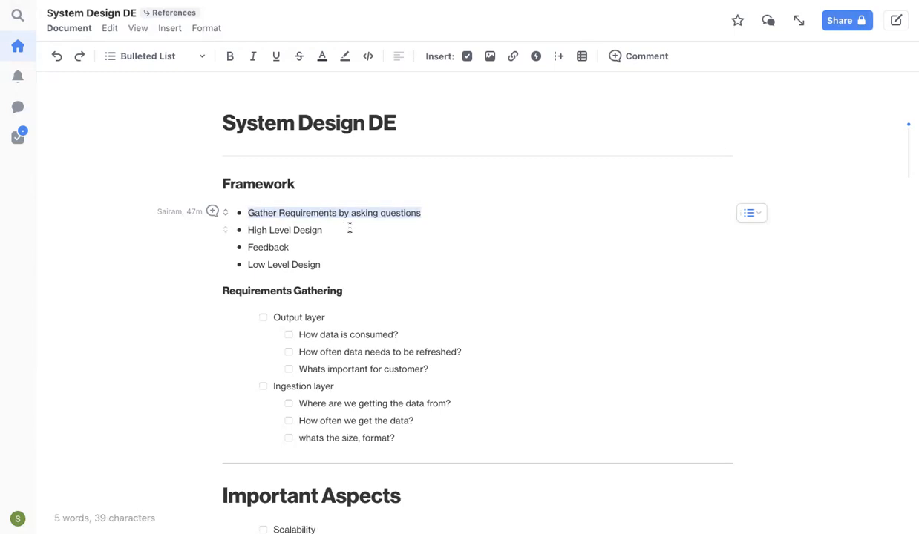
pyautogui.scroll(-3)
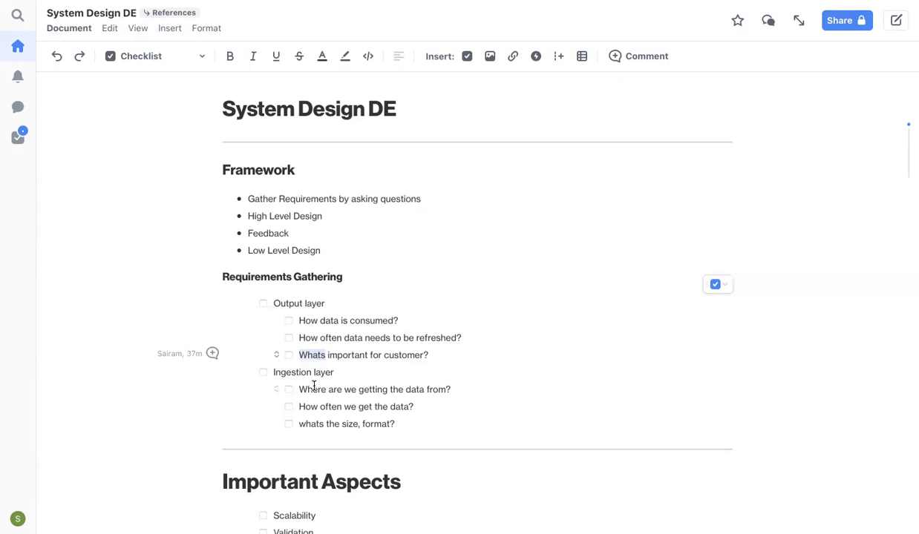
pyautogui.moveTo(291, 313)
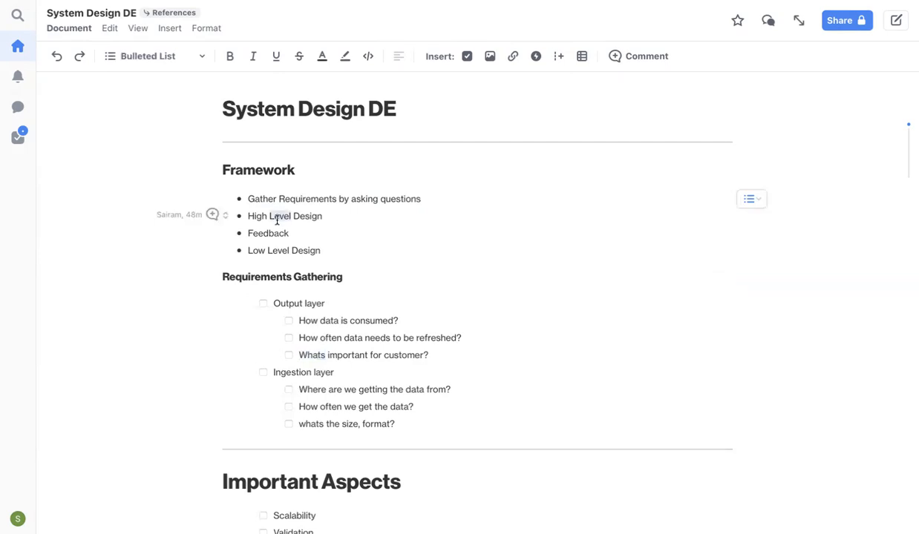
pyautogui.doubleClick(284, 216)
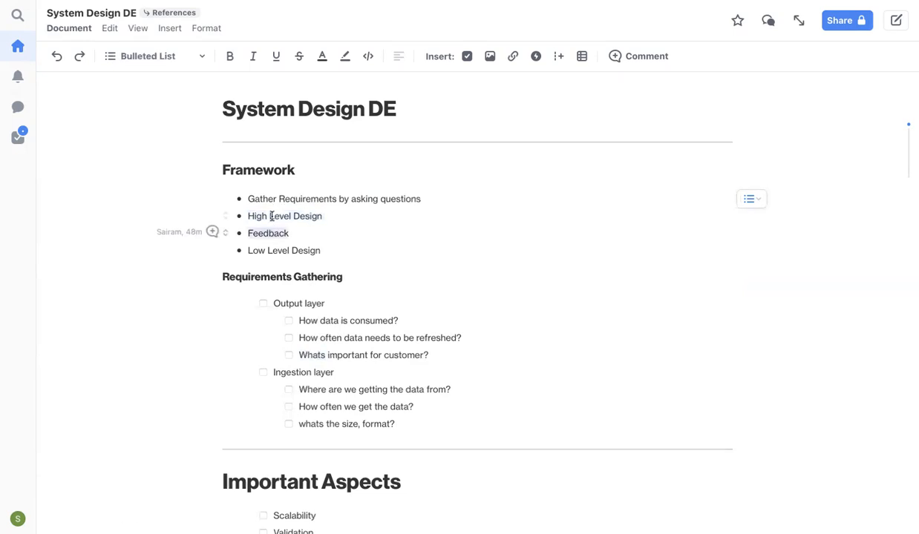
pyautogui.doubleClick(284, 216)
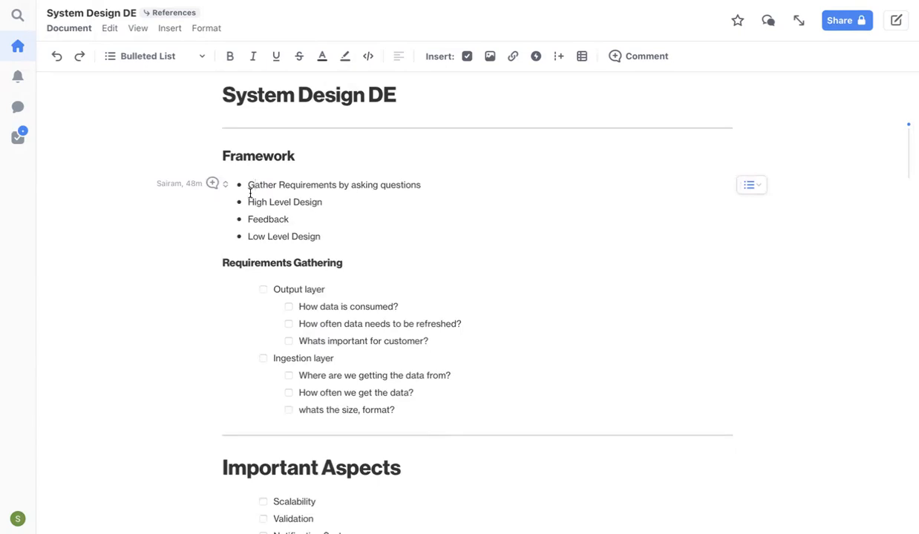
pyautogui.scroll(-3)
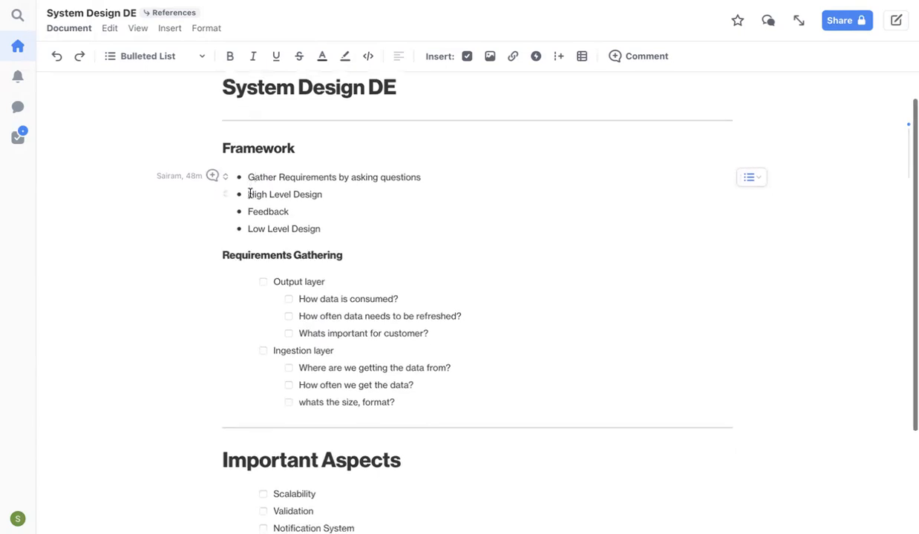
pyautogui.scroll(-3)
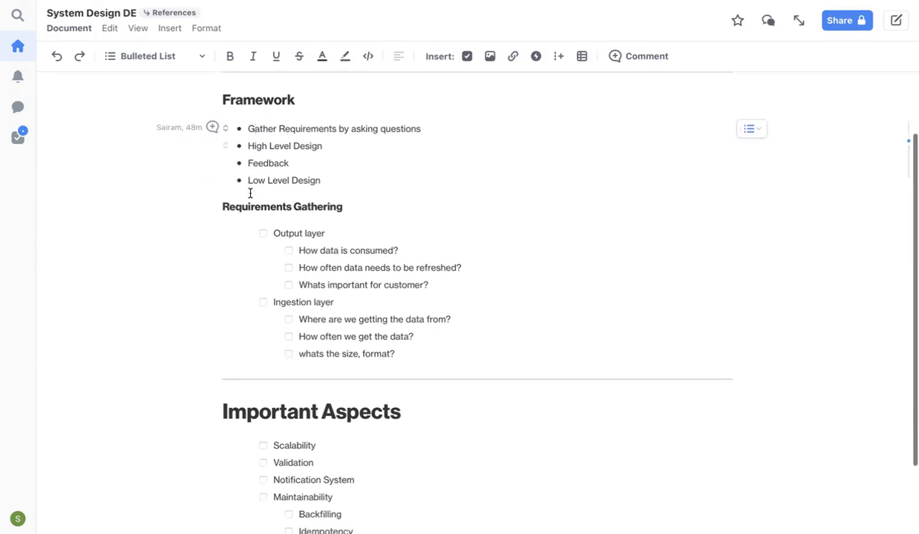
pyautogui.scroll(-3)
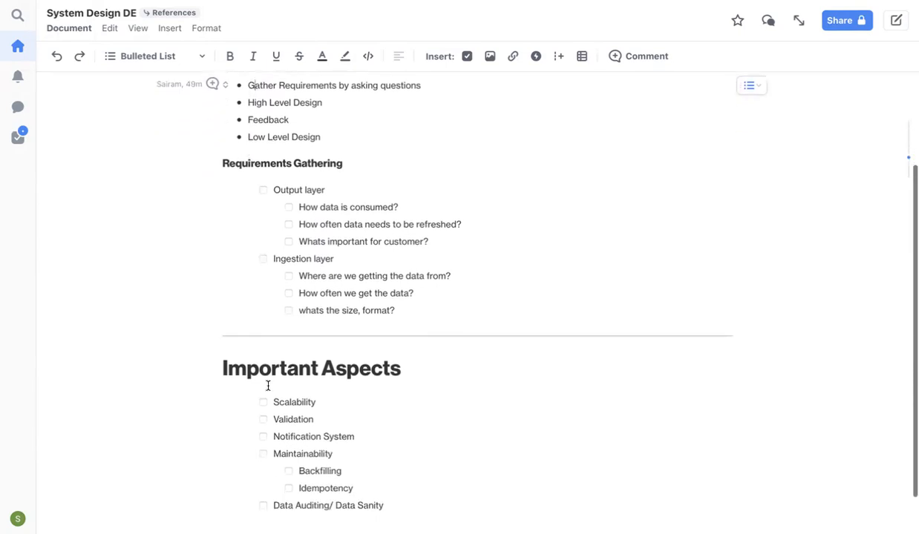
pyautogui.moveTo(281, 402)
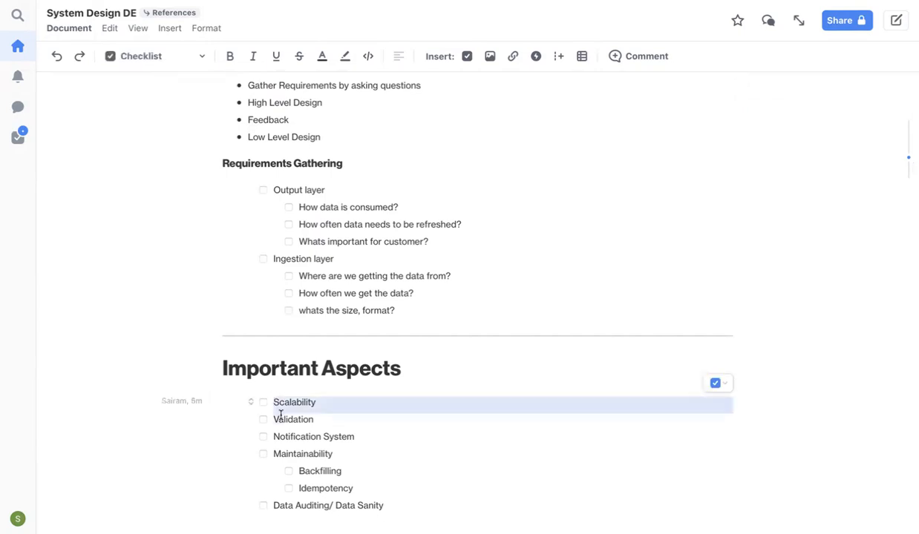
pyautogui.moveTo(280, 402); pyautogui.dragTo(402, 511)
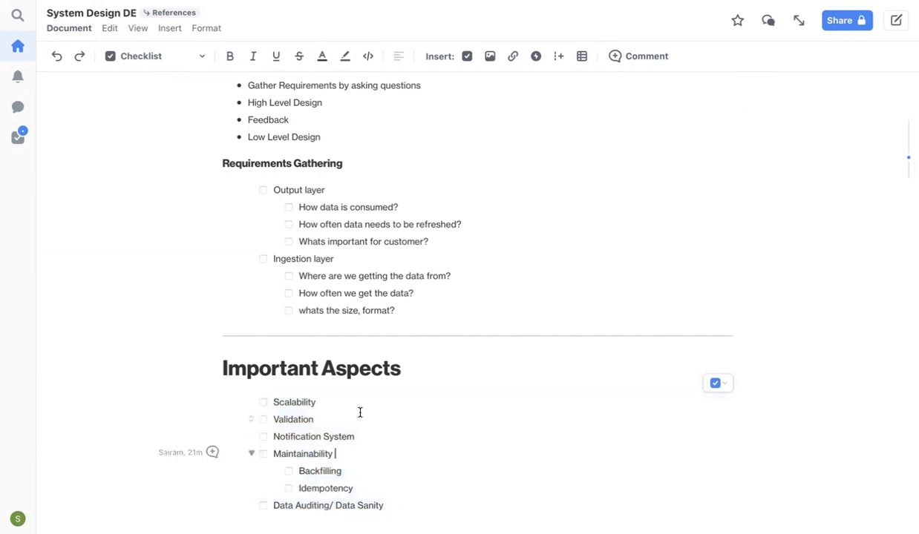
# - Scroll to Important Aspects and check off Scalability and Validation
pyautogui.scroll(-3)
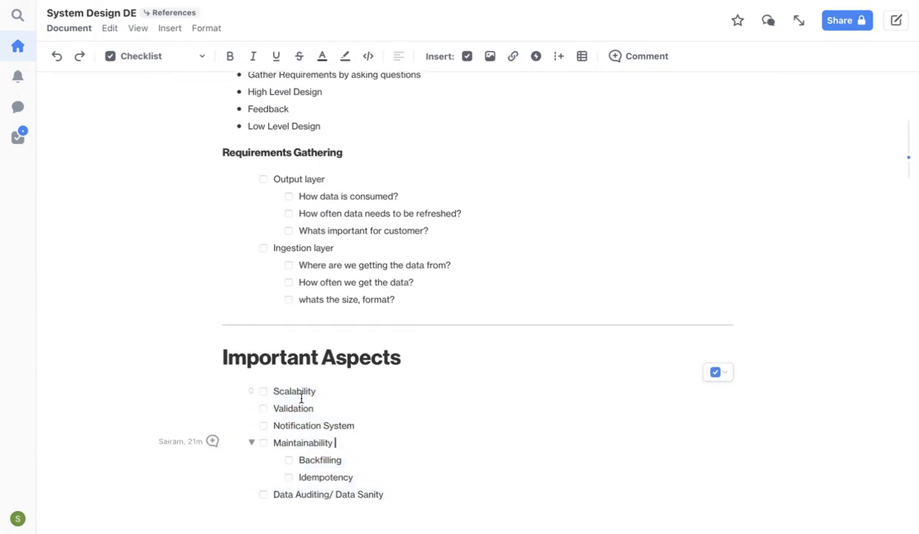
pyautogui.moveTo(322, 392)
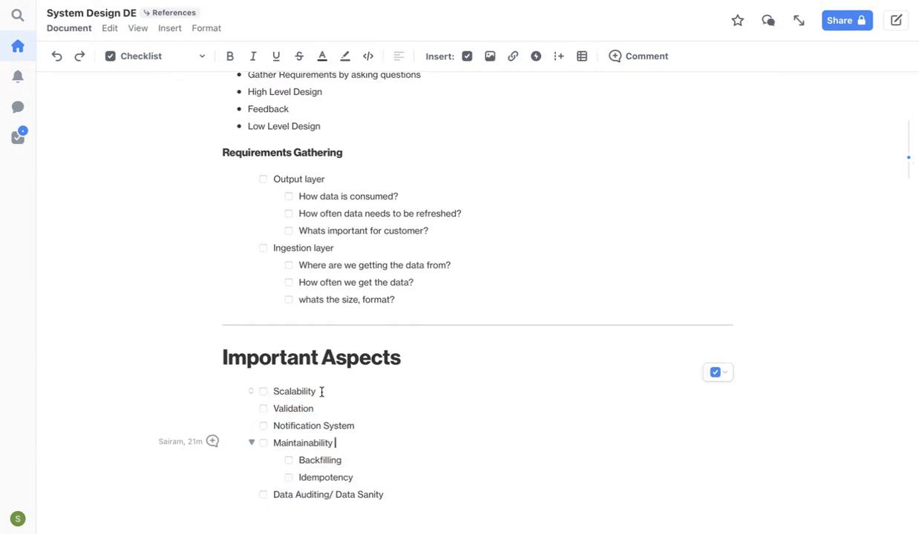
pyautogui.scroll(-3)
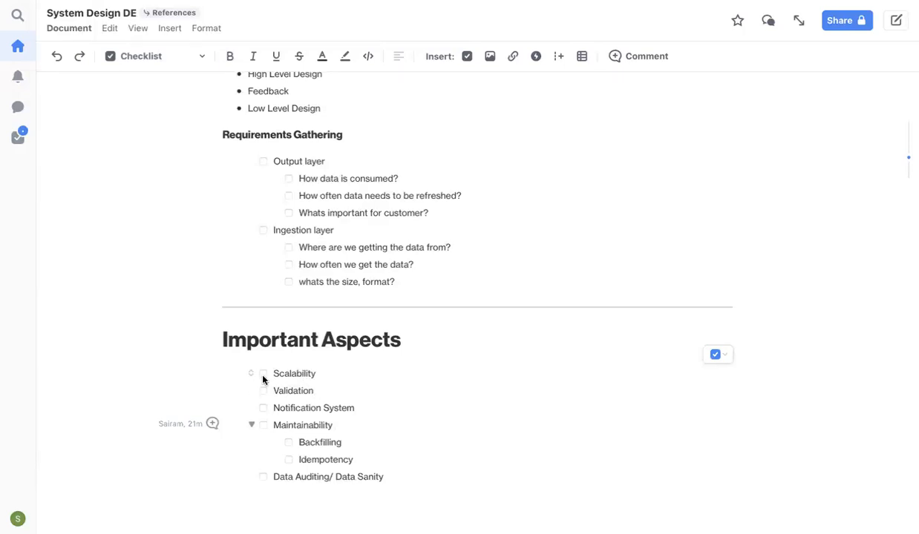
pyautogui.moveTo(265, 379)
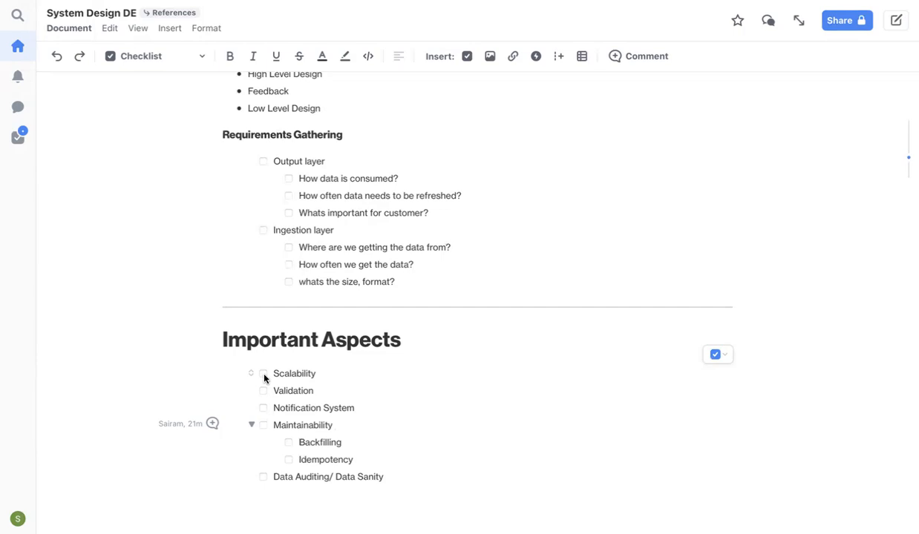
pyautogui.click(331, 426)
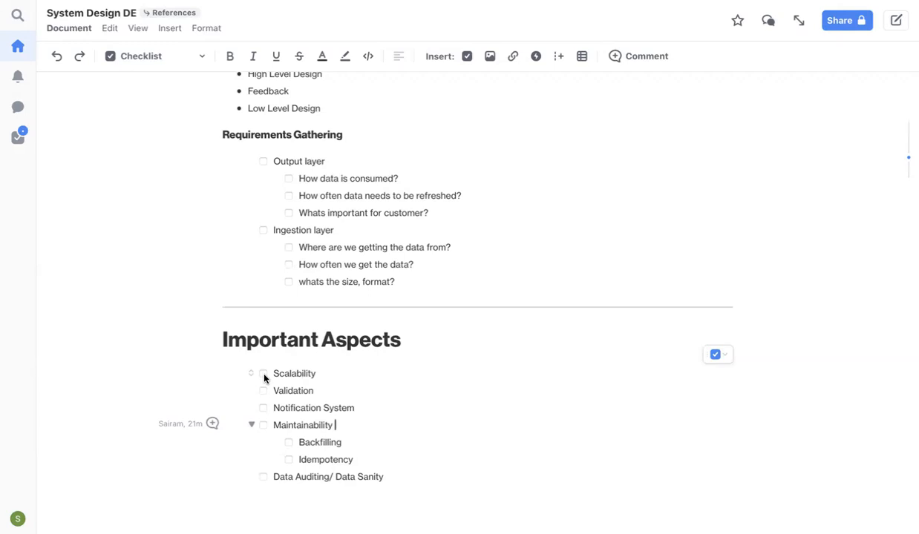
pyautogui.moveTo(277, 373)
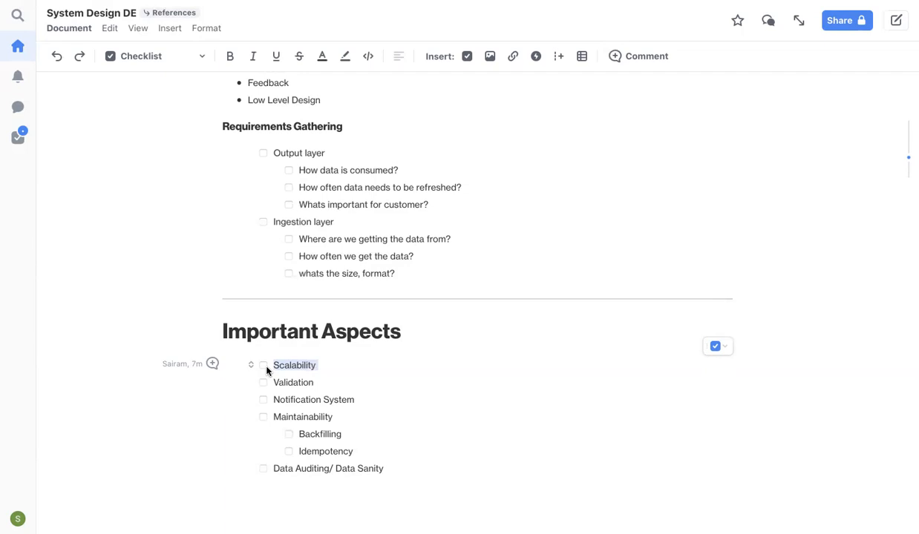
pyautogui.moveTo(273, 371)
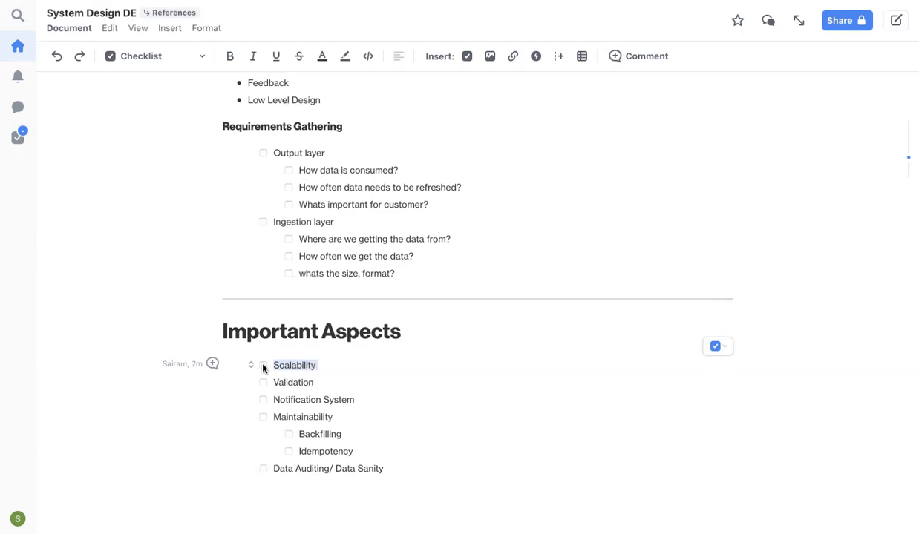
pyautogui.click(264, 365)
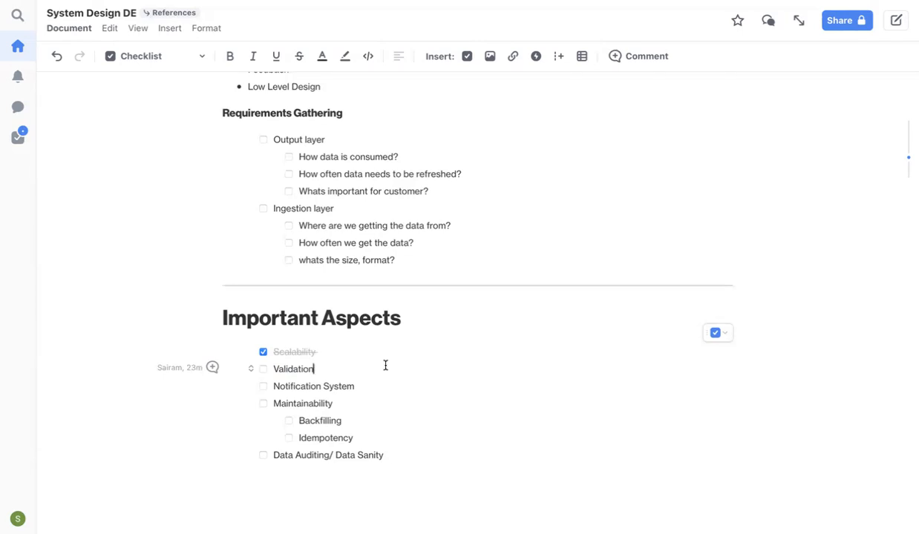
pyautogui.click(263, 369)
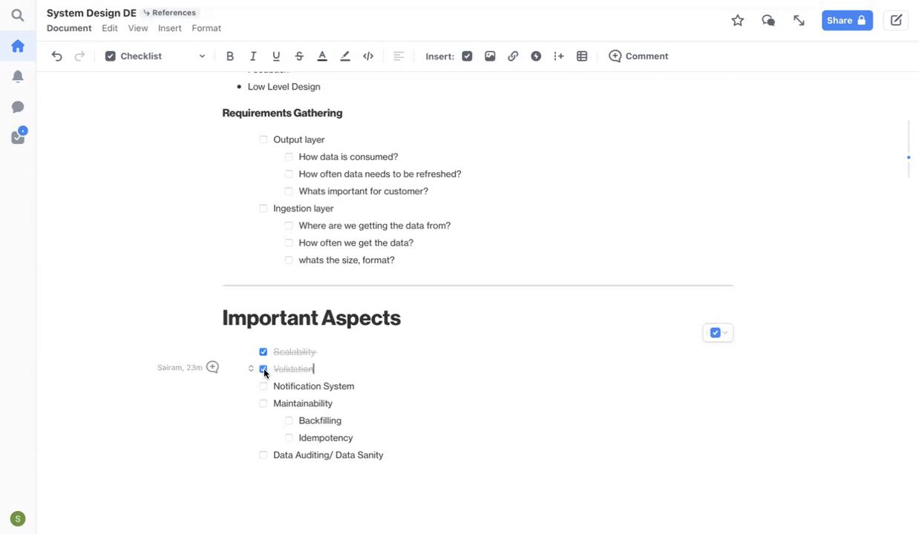
pyautogui.click(263, 369)
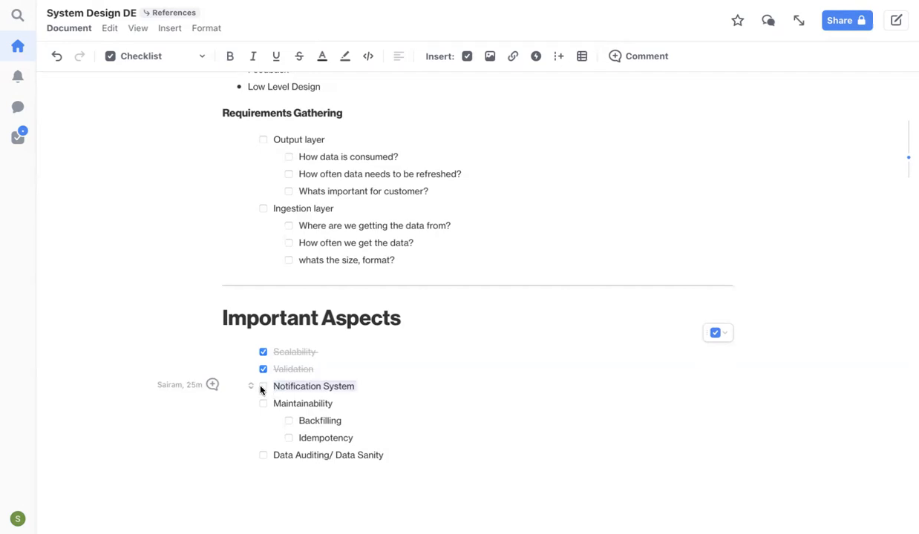
# - Tick the Notification System checkbox so it is struck through
pyautogui.click(263, 386)
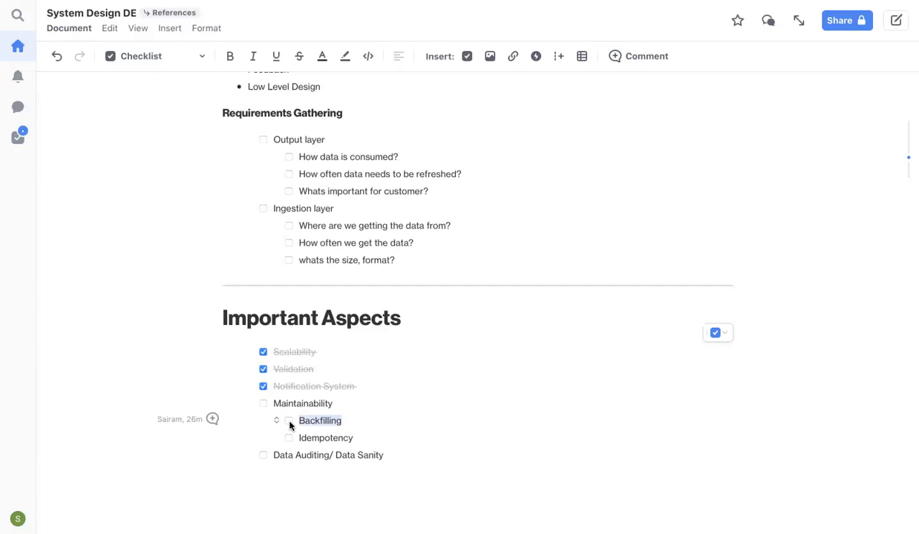
# - Check off the Backfilling sub-item and its parent Maintainability
pyautogui.click(287, 421)
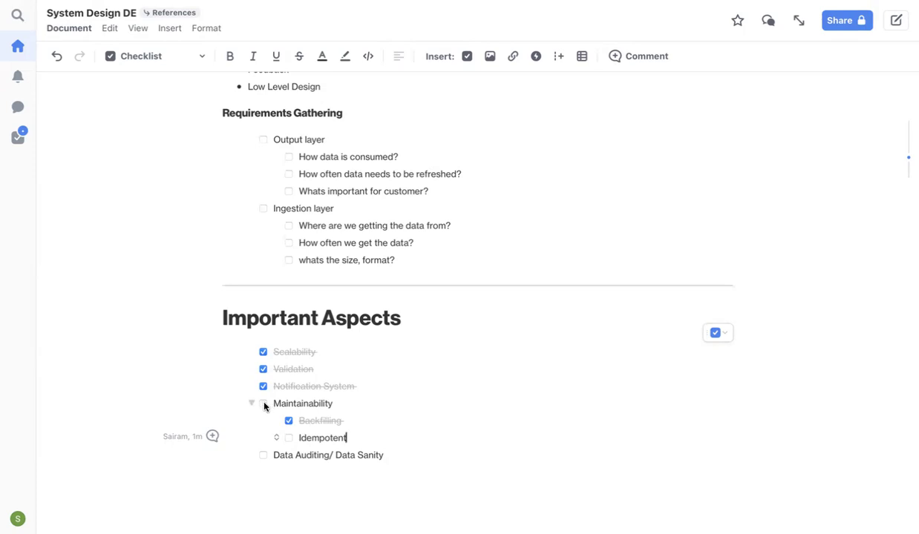
pyautogui.click(263, 404)
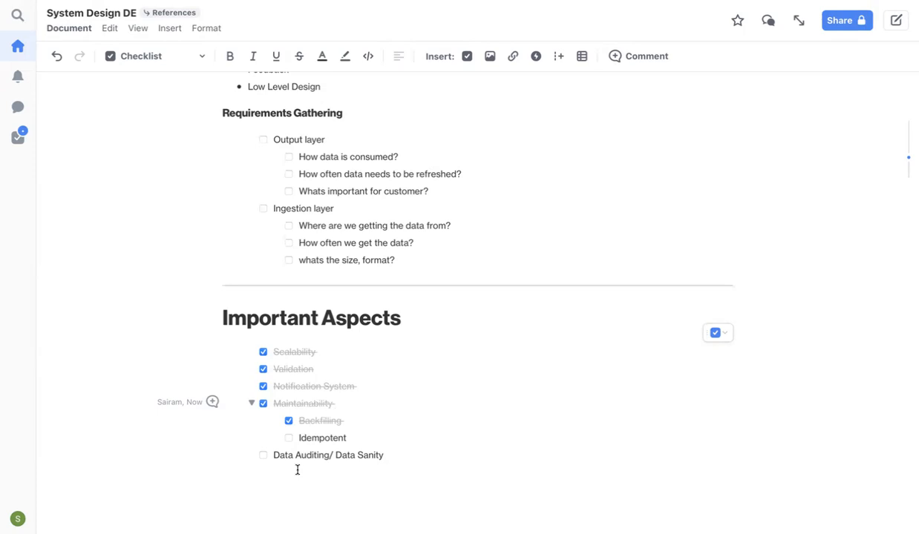
# - Tick the Idempotent checkbox under Maintainability so it is struck through
pyautogui.click(333, 404)
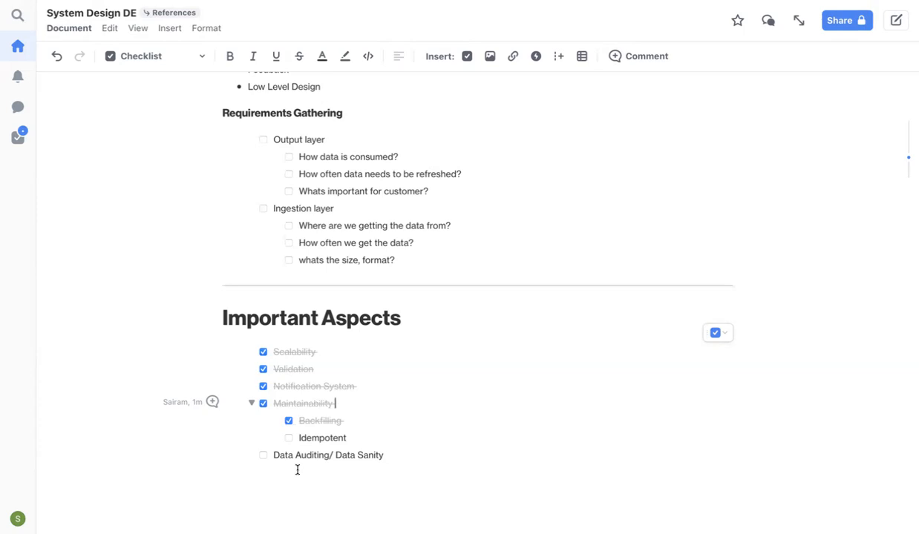
pyautogui.click(288, 438)
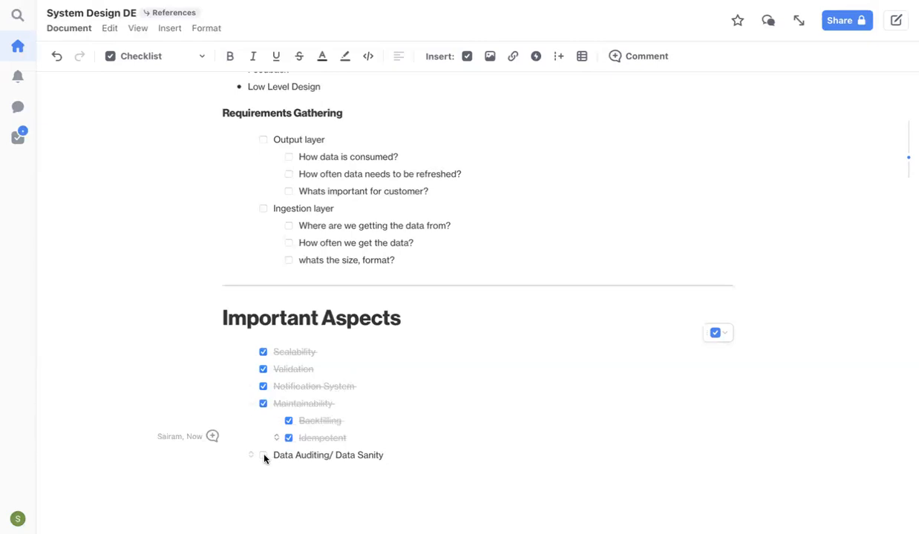
# - Tick Data Auditing/ Data Sanity, the last unchecked Important Aspects item
pyautogui.click(263, 456)
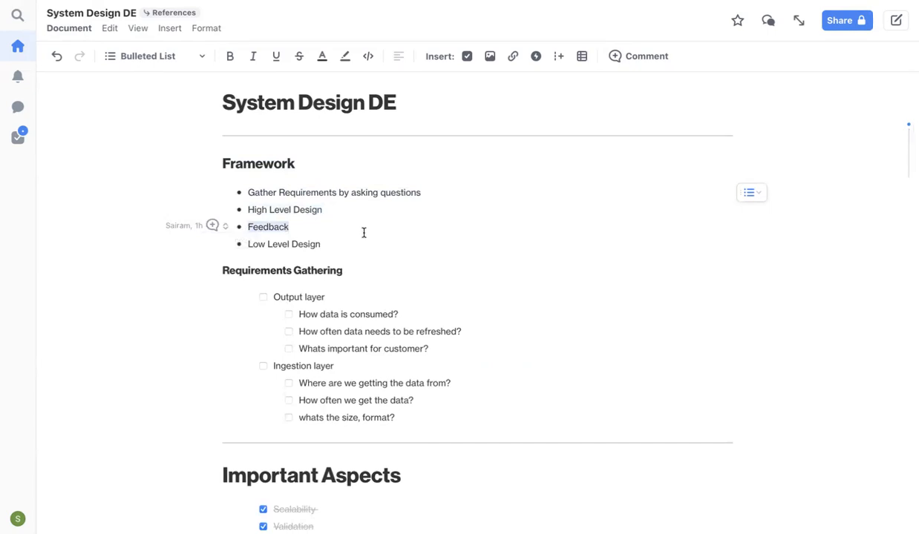
pyautogui.scroll(-3)
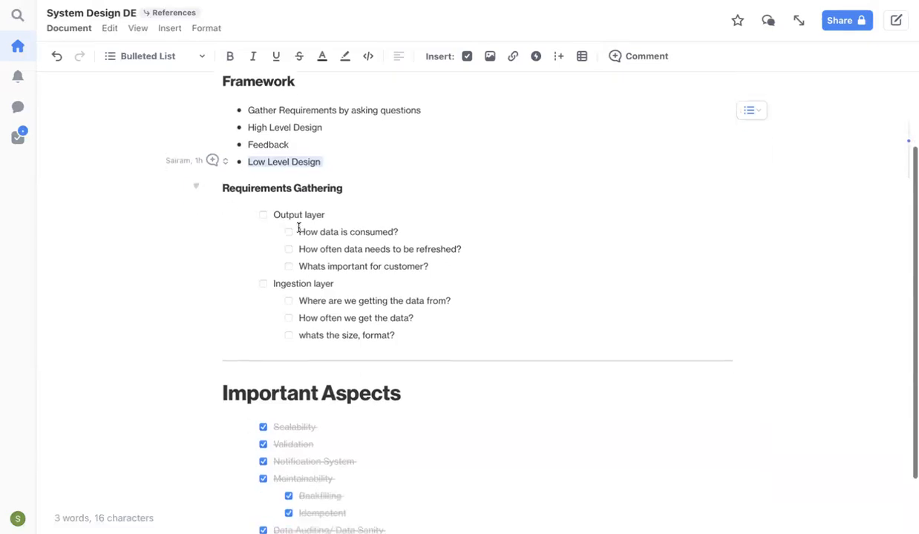
pyautogui.scroll(-3)
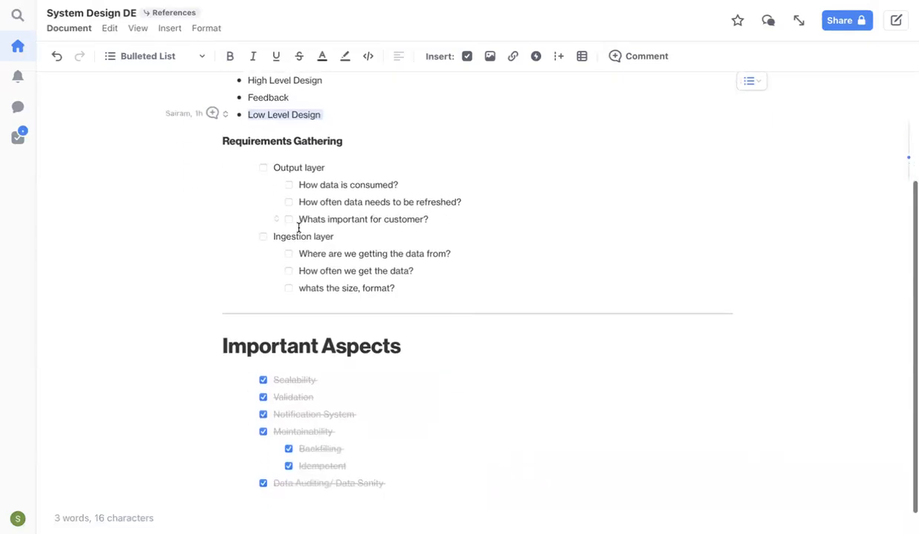
pyautogui.scroll(-3)
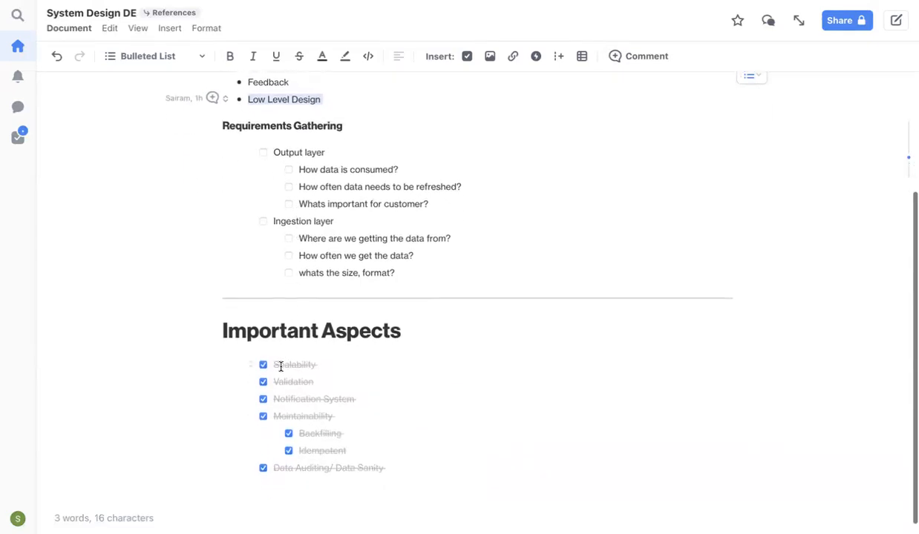
pyautogui.moveTo(422, 412)
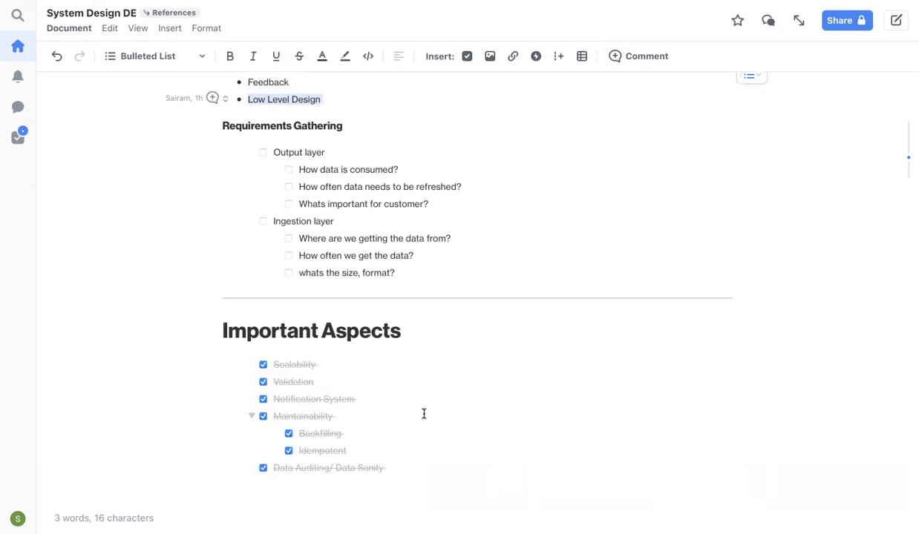
pyautogui.scroll(-3)
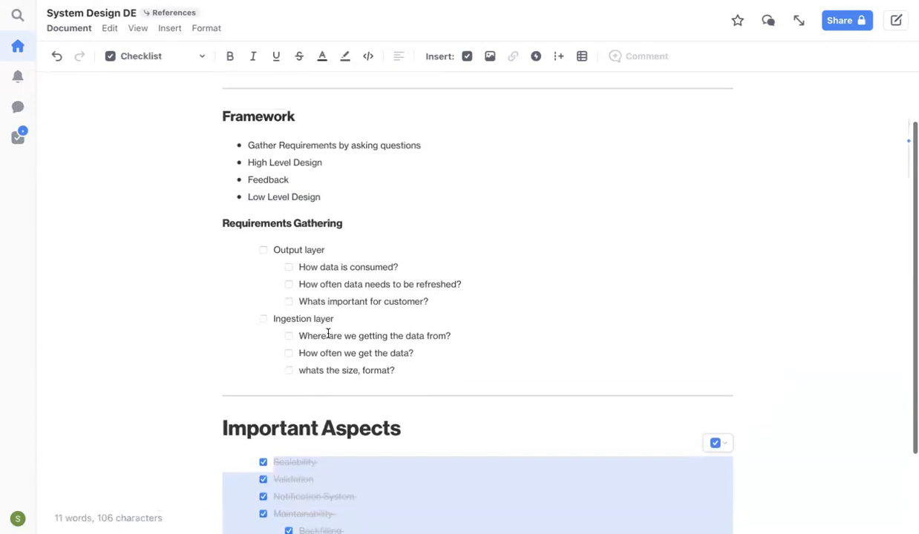
pyautogui.scroll(-3)
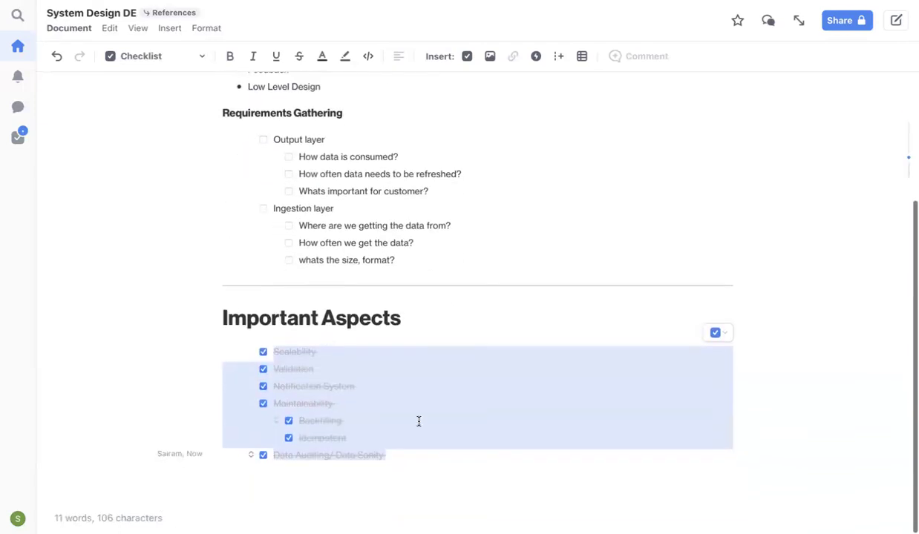